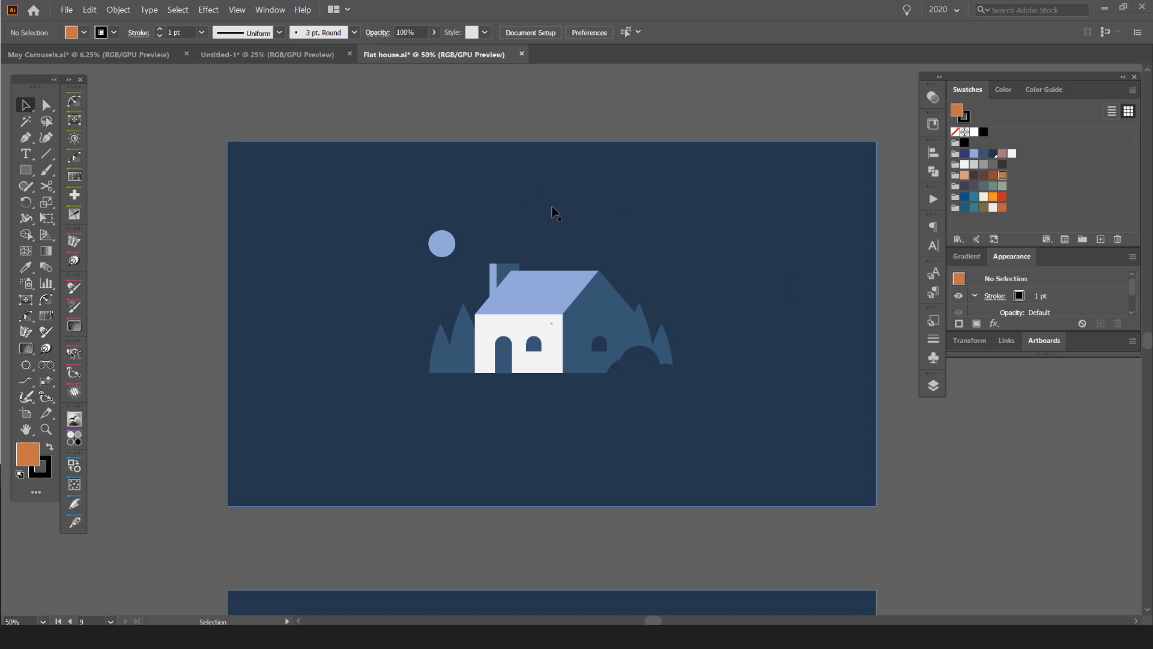
{"action": "mouse_move", "coordinate": [528, 162]}
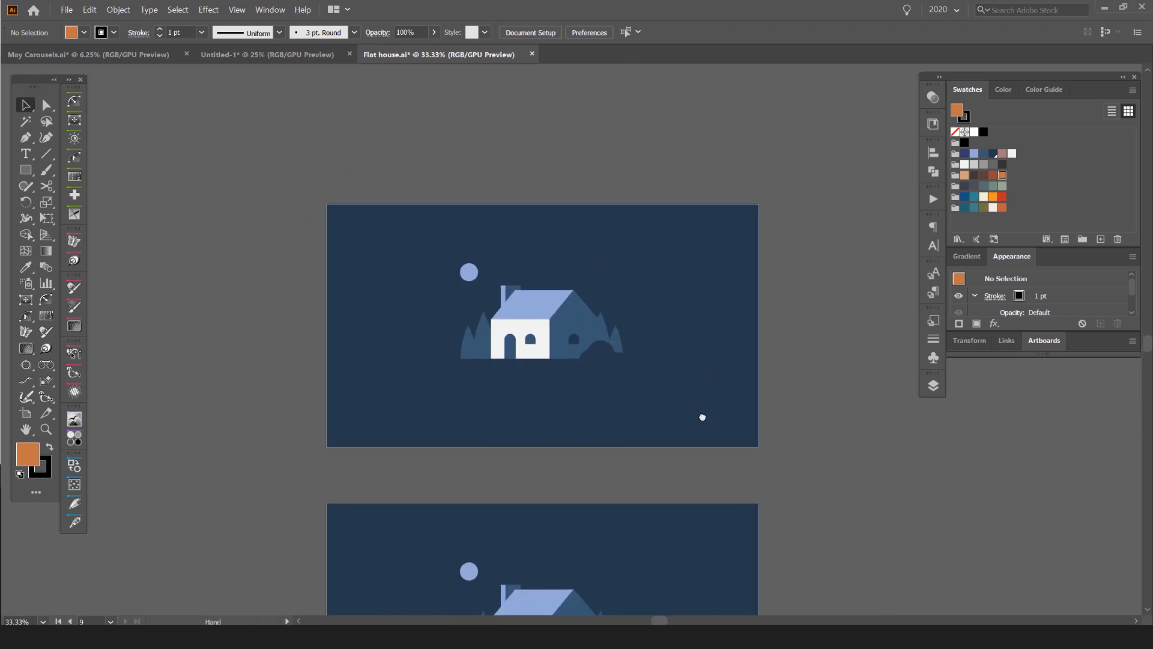
Draw a bright orange rectangle over the first artboard and bring up the Transparency panel
{"action": "left_click", "coordinate": [23, 170]}
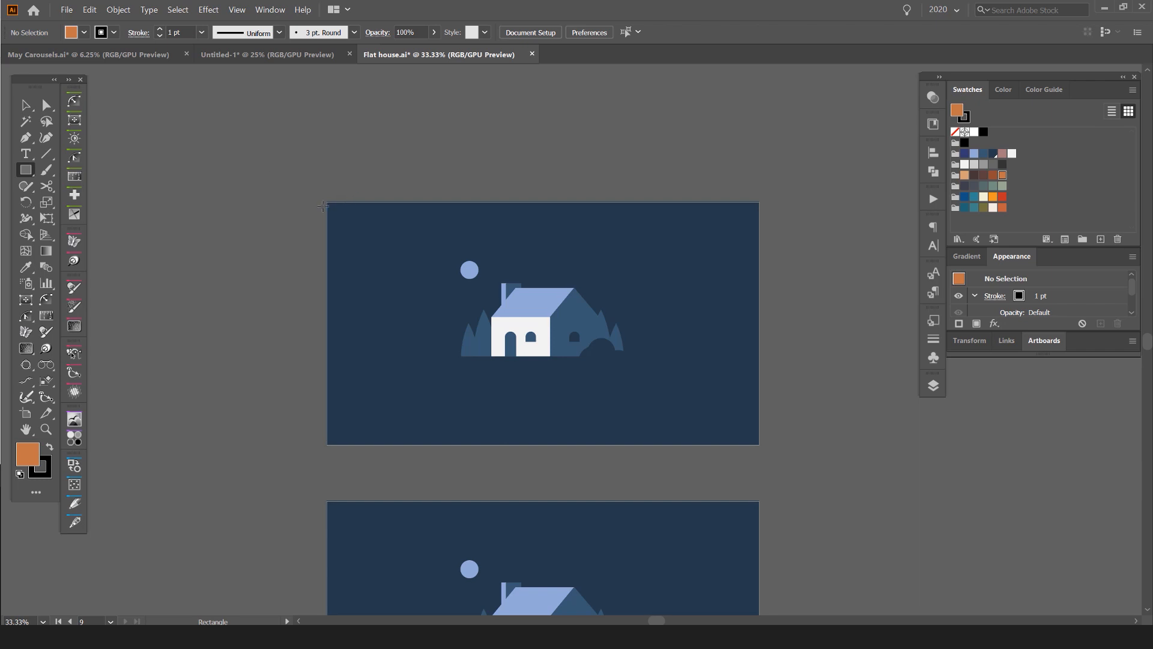
{"action": "left_click_drag", "start_coordinate": [326, 201], "coordinate": [634, 405]}
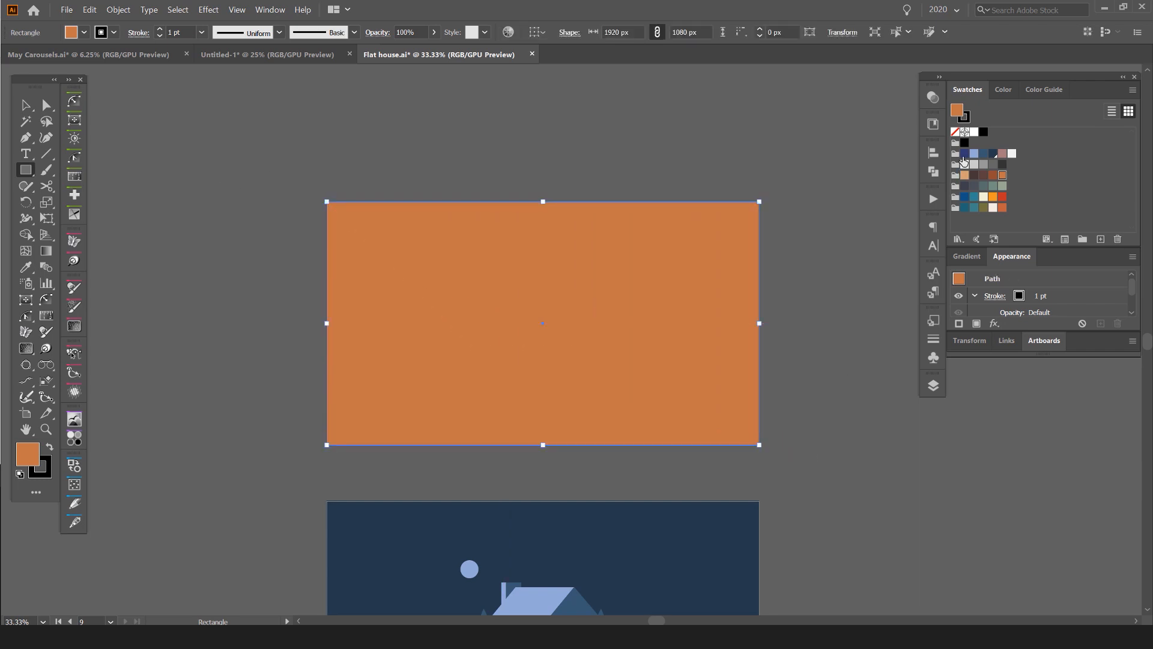
{"action": "left_click", "coordinate": [975, 196]}
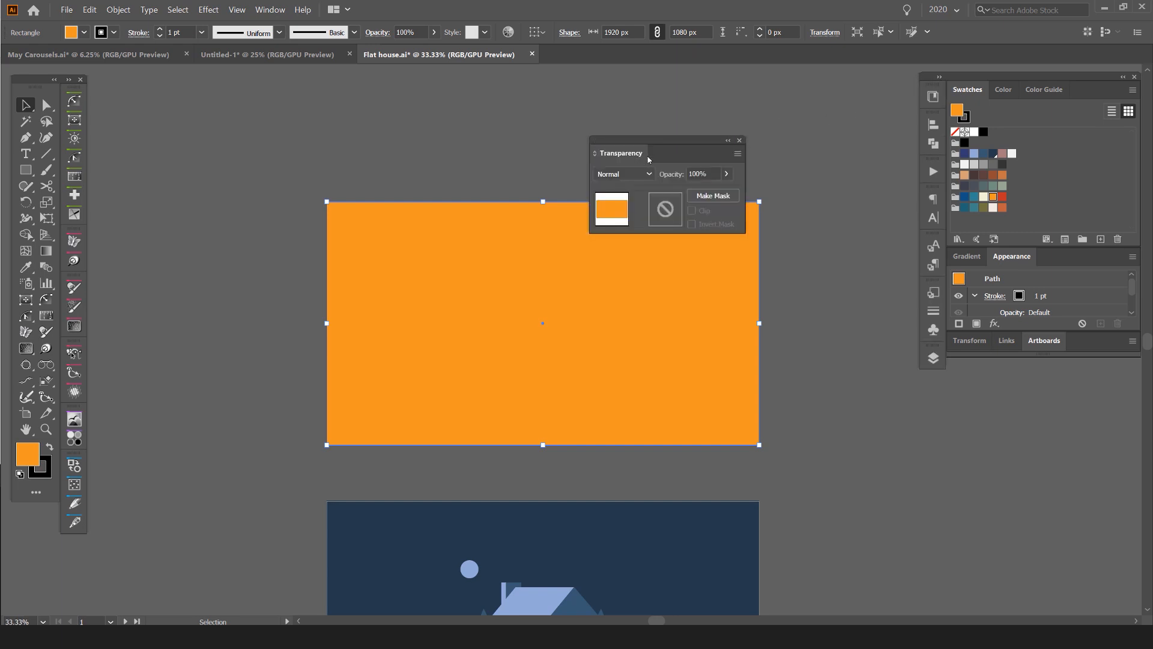
{"action": "left_click", "coordinate": [270, 10]}
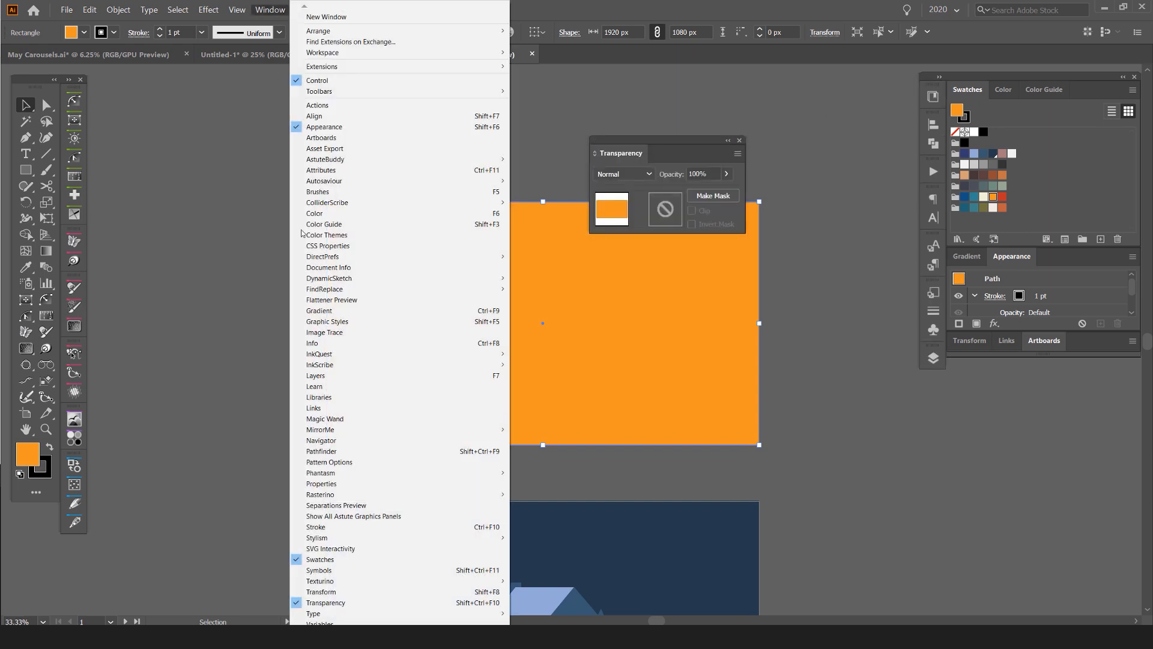
{"action": "mouse_move", "coordinate": [740, 170]}
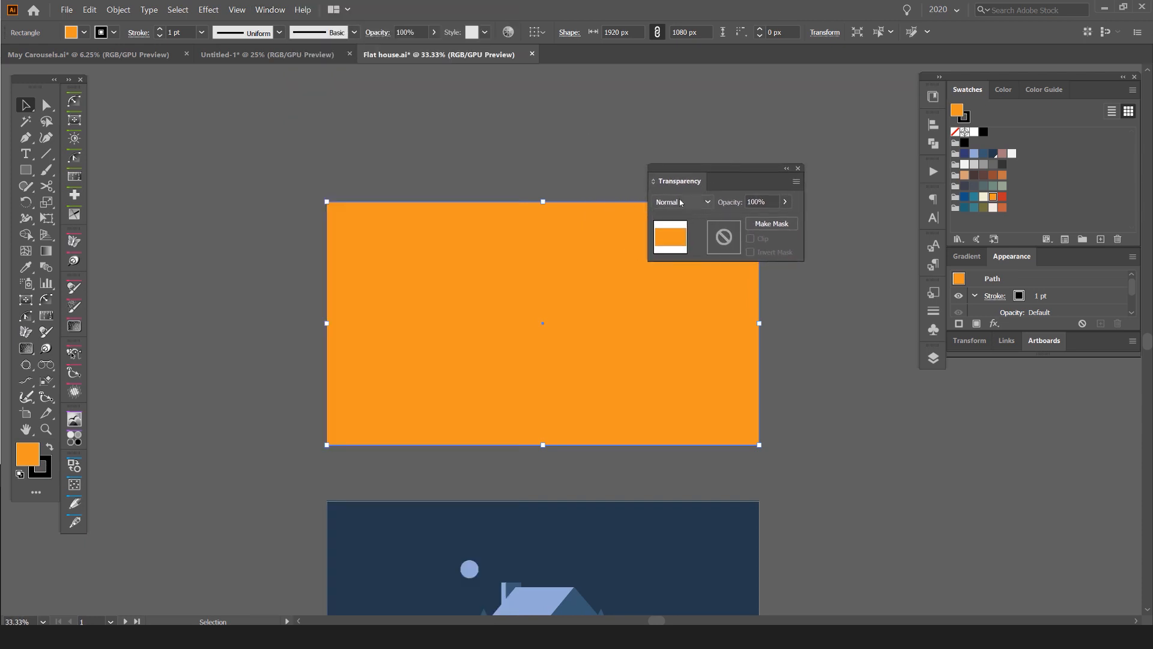
Set the orange rectangle's blend mode to Hue so the house scene shows through
{"action": "left_click", "coordinate": [683, 202]}
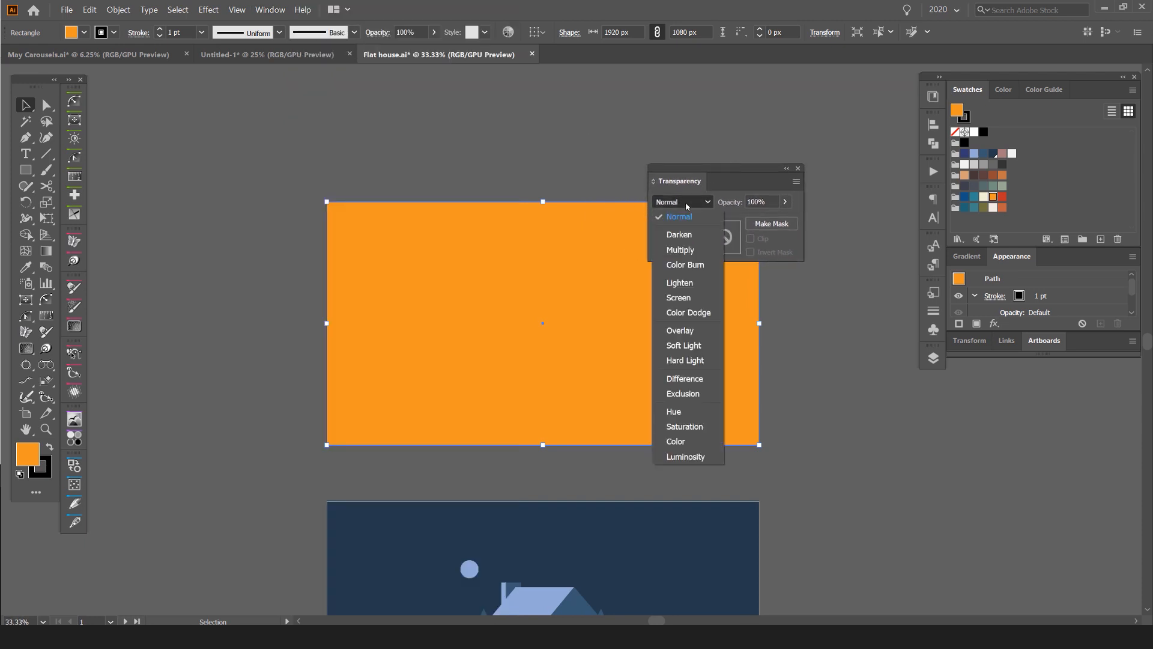
{"action": "left_click", "coordinate": [679, 216]}
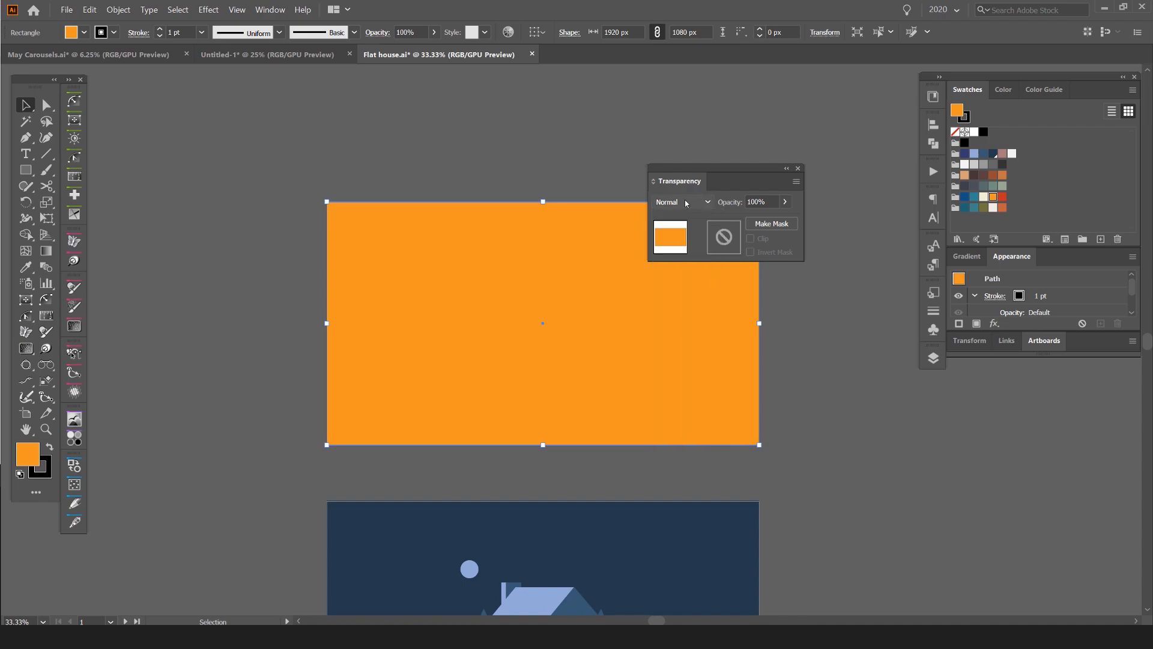
{"action": "left_click", "coordinate": [682, 202]}
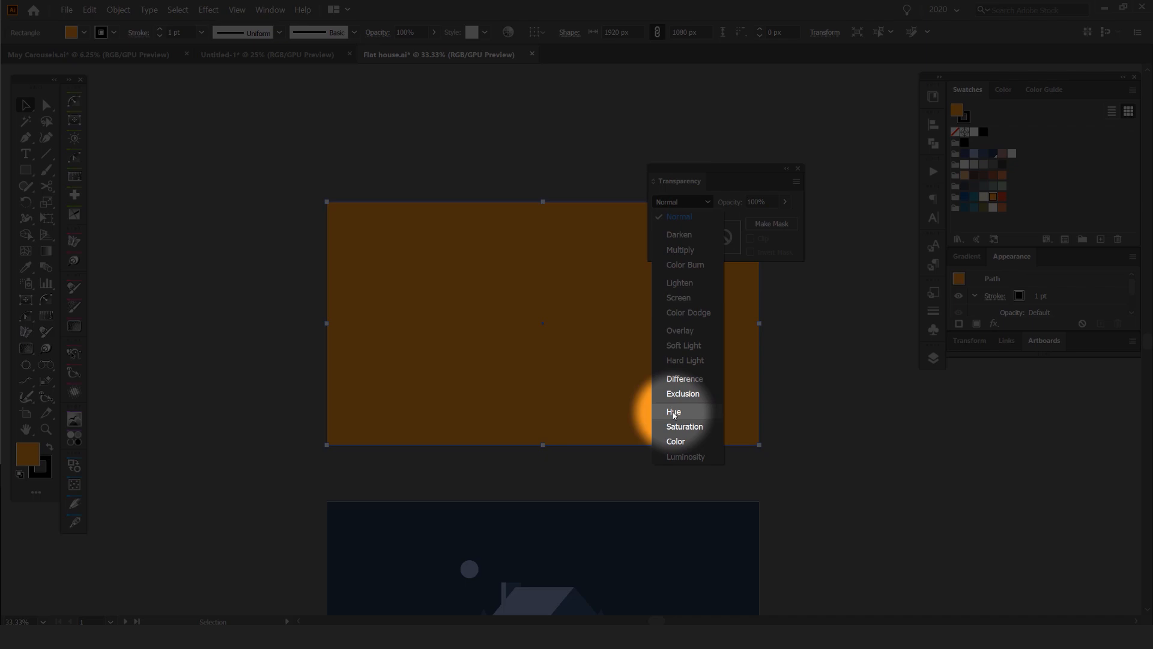
{"action": "mouse_move", "coordinate": [681, 442]}
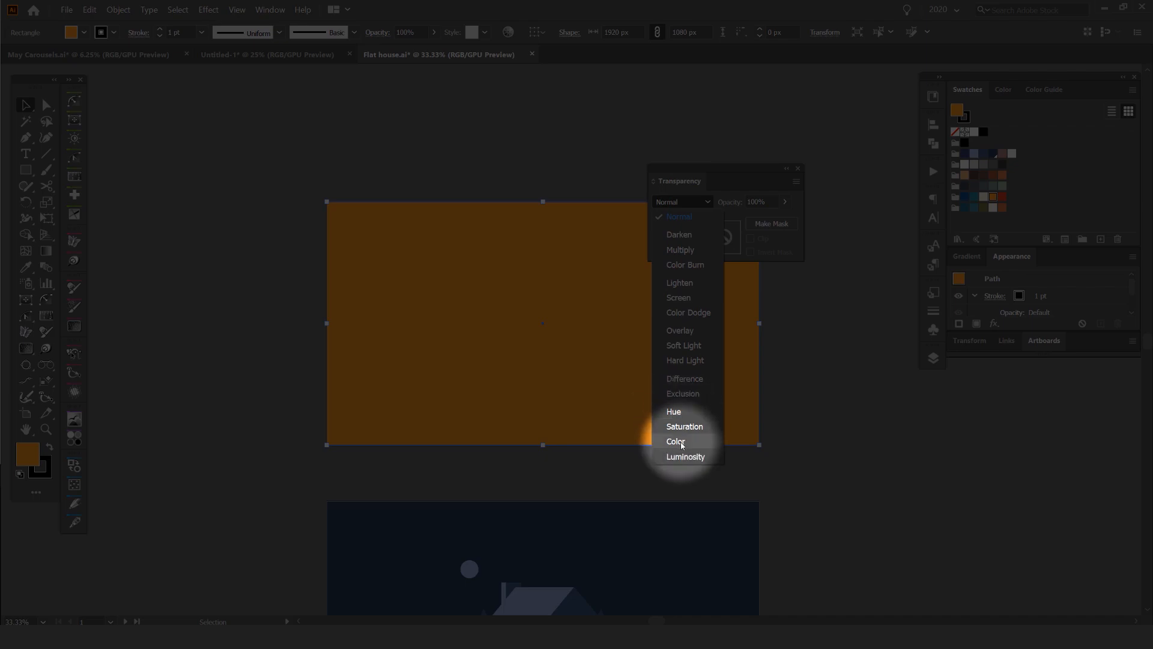
{"action": "left_click", "coordinate": [674, 411]}
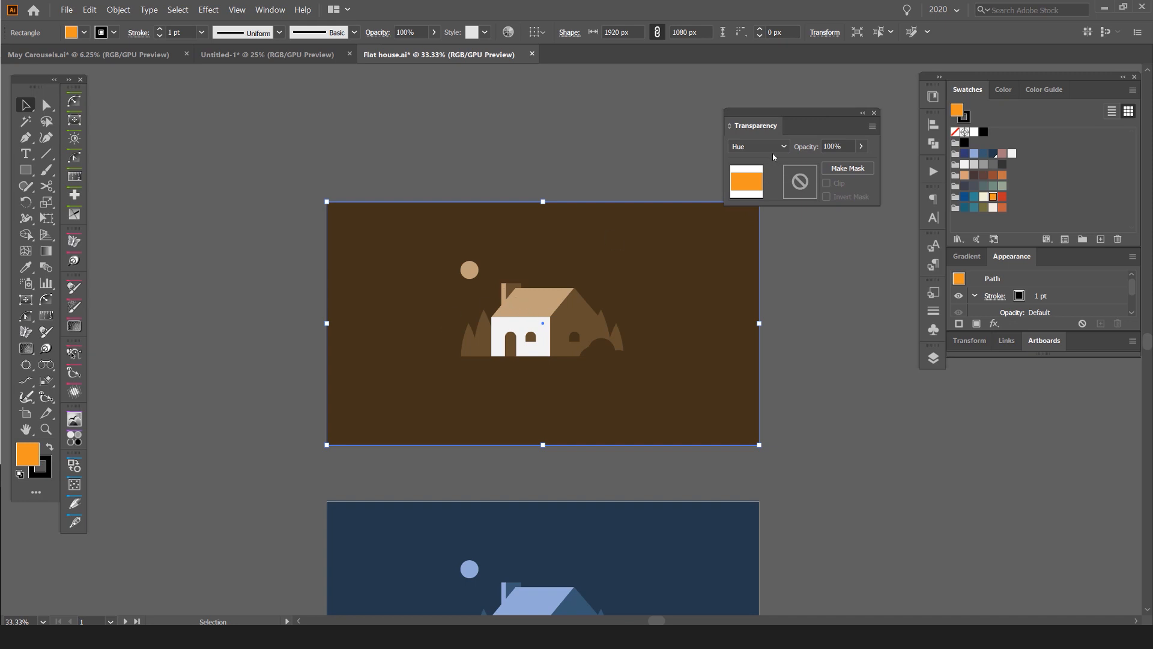
Switch the rectangle to the Color blend mode for a warm orange-brown tint
{"action": "left_click", "coordinate": [759, 146]}
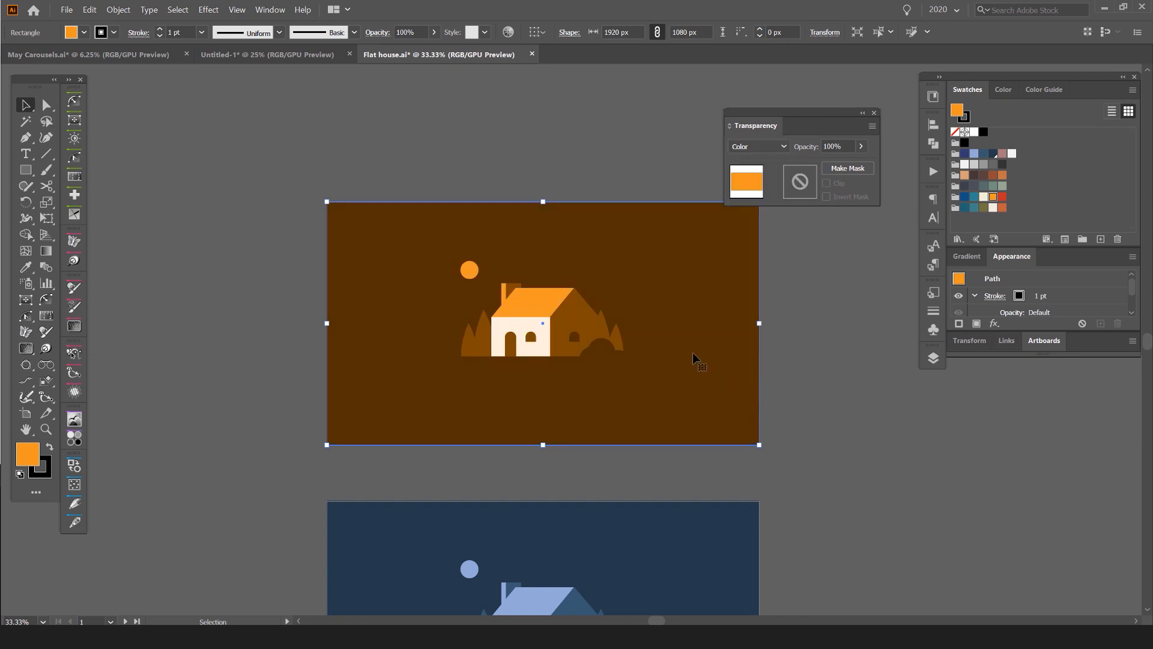
{"action": "mouse_move", "coordinate": [534, 180]}
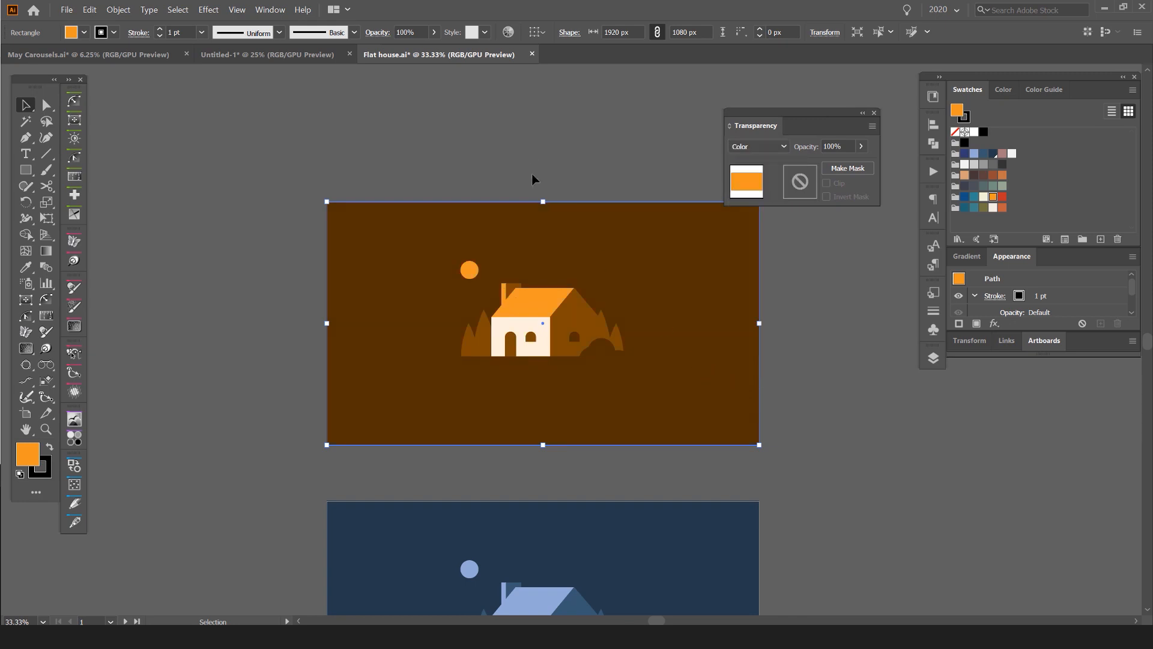
{"action": "left_click", "coordinate": [759, 145]}
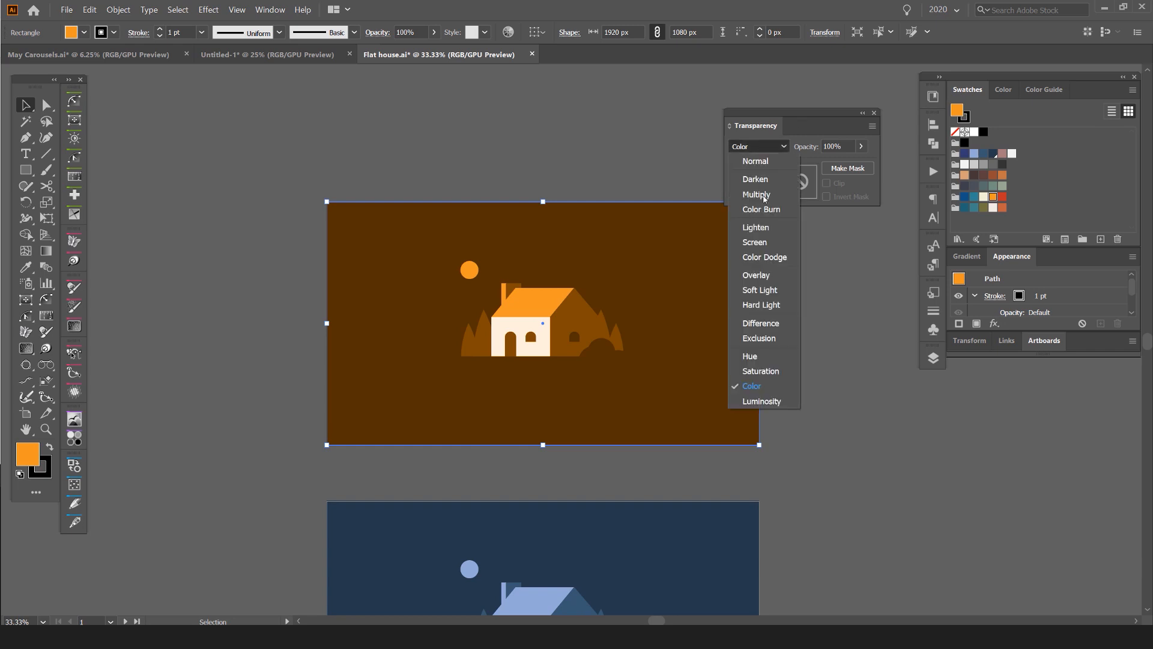
{"action": "mouse_move", "coordinate": [761, 391]}
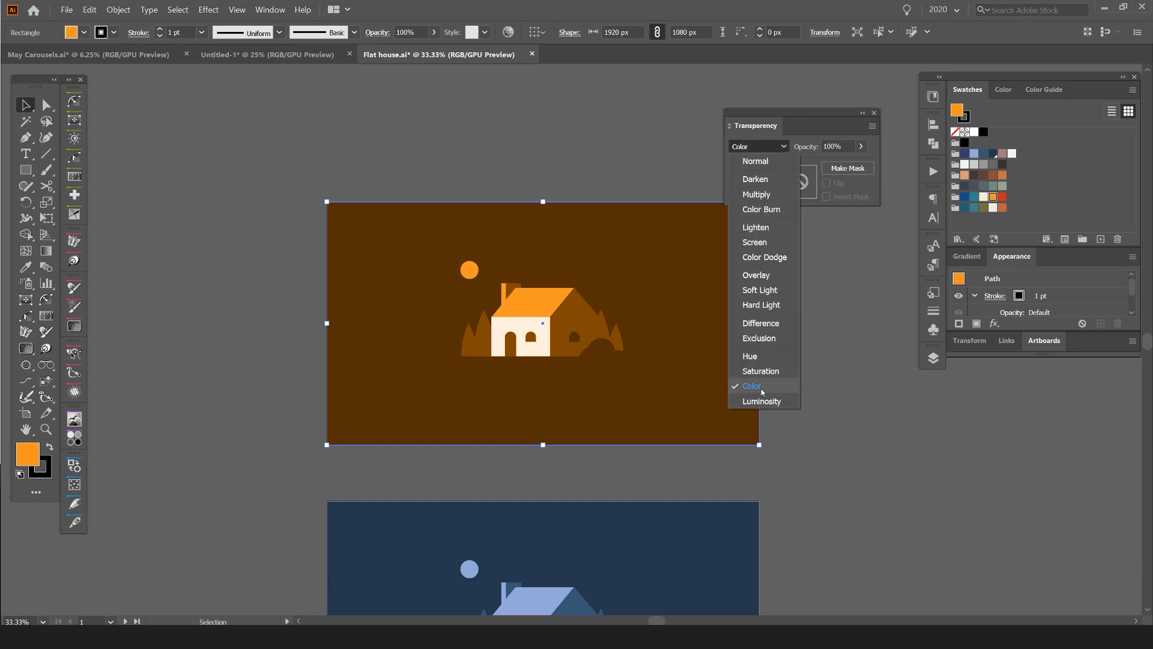
{"action": "left_click", "coordinate": [752, 385]}
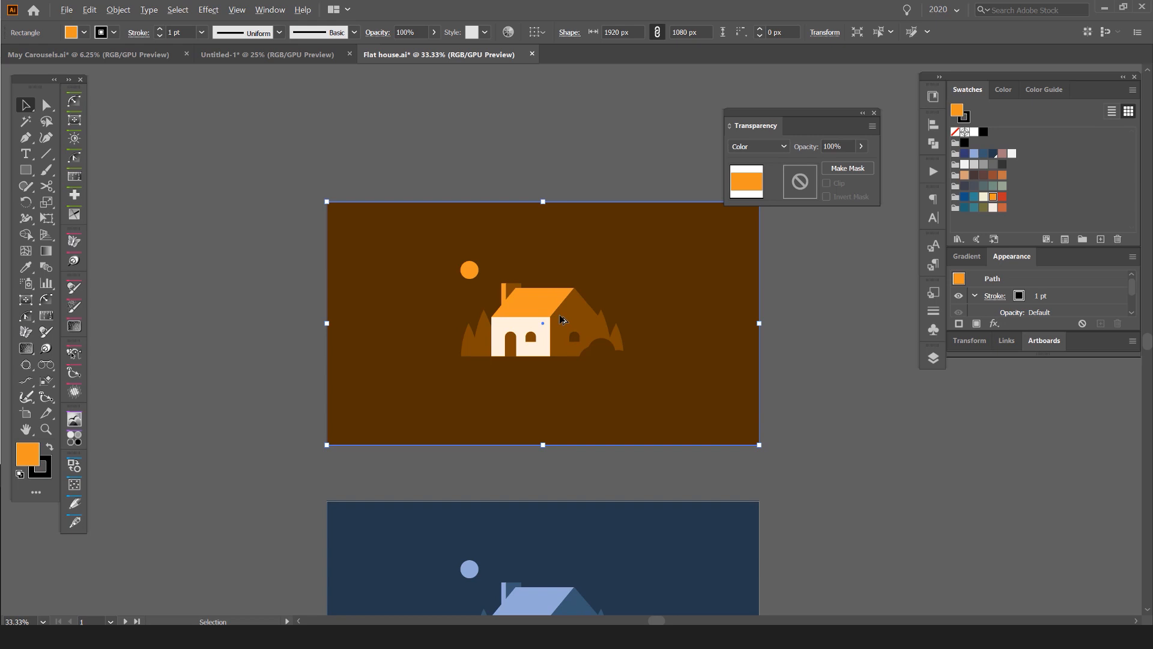
{"action": "left_click", "coordinate": [759, 146]}
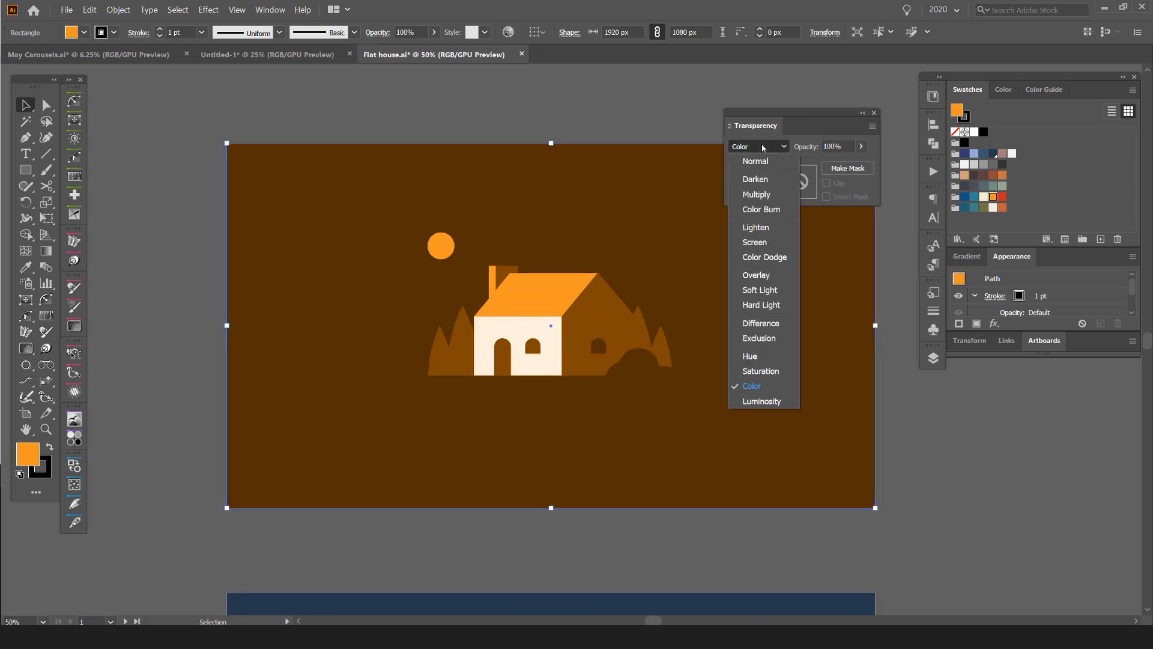
Choose the Hue blend mode for the overlay rectangles in the artboard grid
{"action": "left_click", "coordinate": [749, 355]}
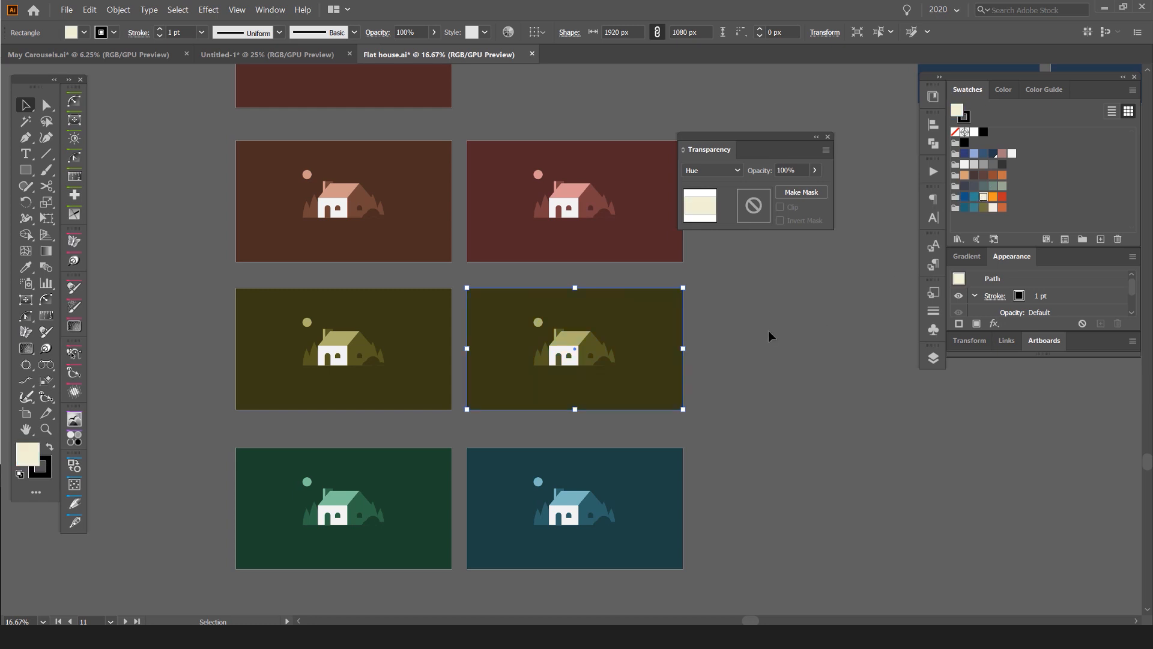
Recolor the middle-right overlay blue and bring up Transparency for the right-column rectangles
{"action": "left_click", "coordinate": [971, 186]}
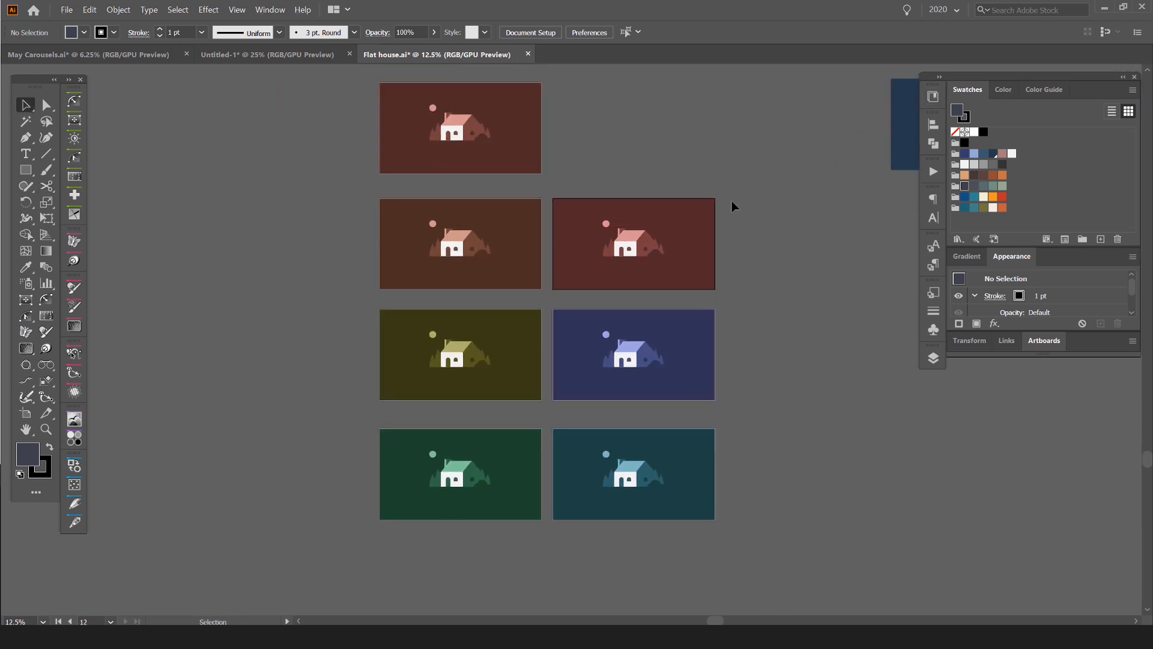
{"action": "left_click", "coordinate": [269, 9]}
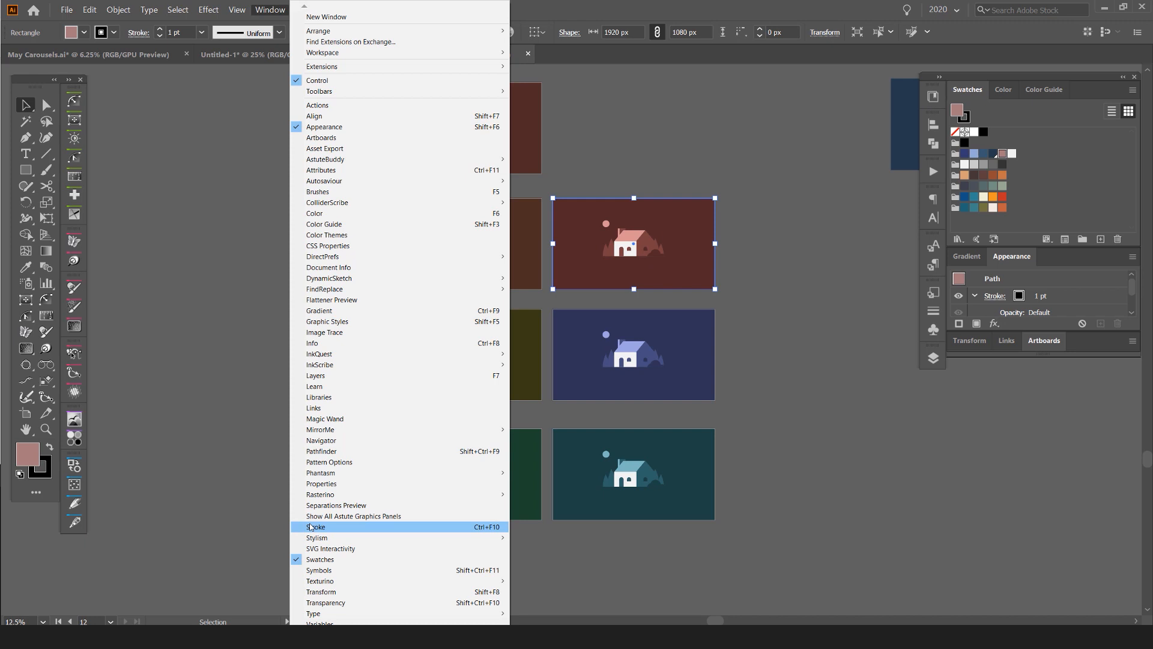
{"action": "left_click", "coordinate": [326, 603]}
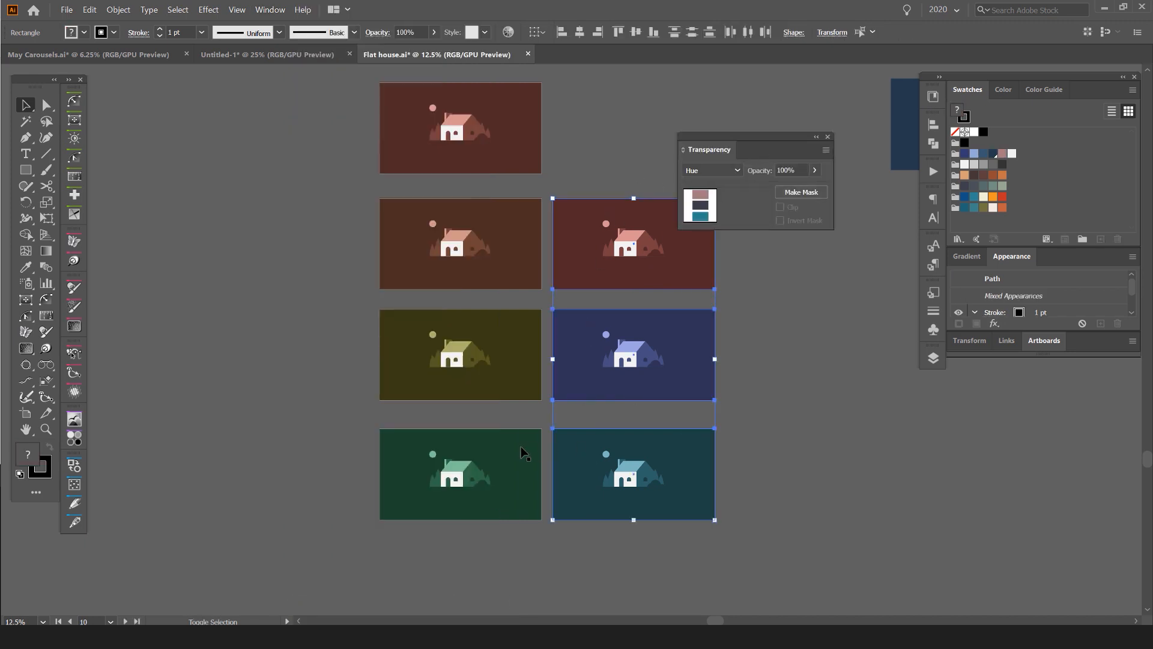
Select the six left-grid overlay rectangles and change their blend mode from Hue to Color
{"action": "left_click", "coordinate": [711, 171]}
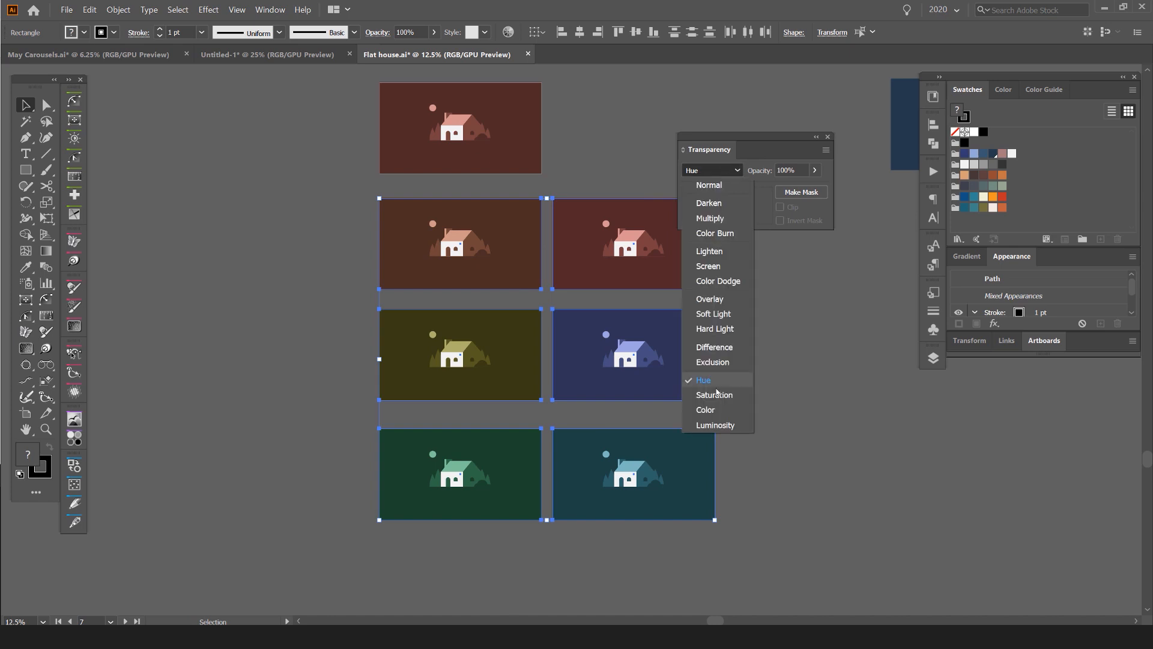
{"action": "left_click", "coordinate": [705, 410]}
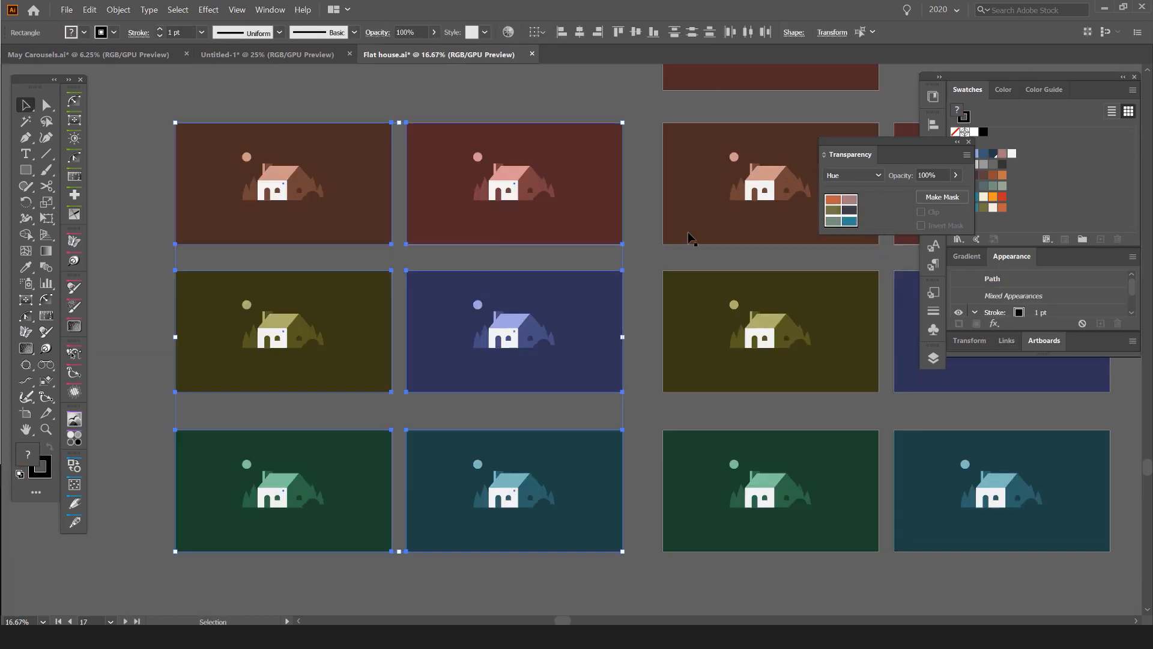
{"action": "left_click", "coordinate": [853, 175]}
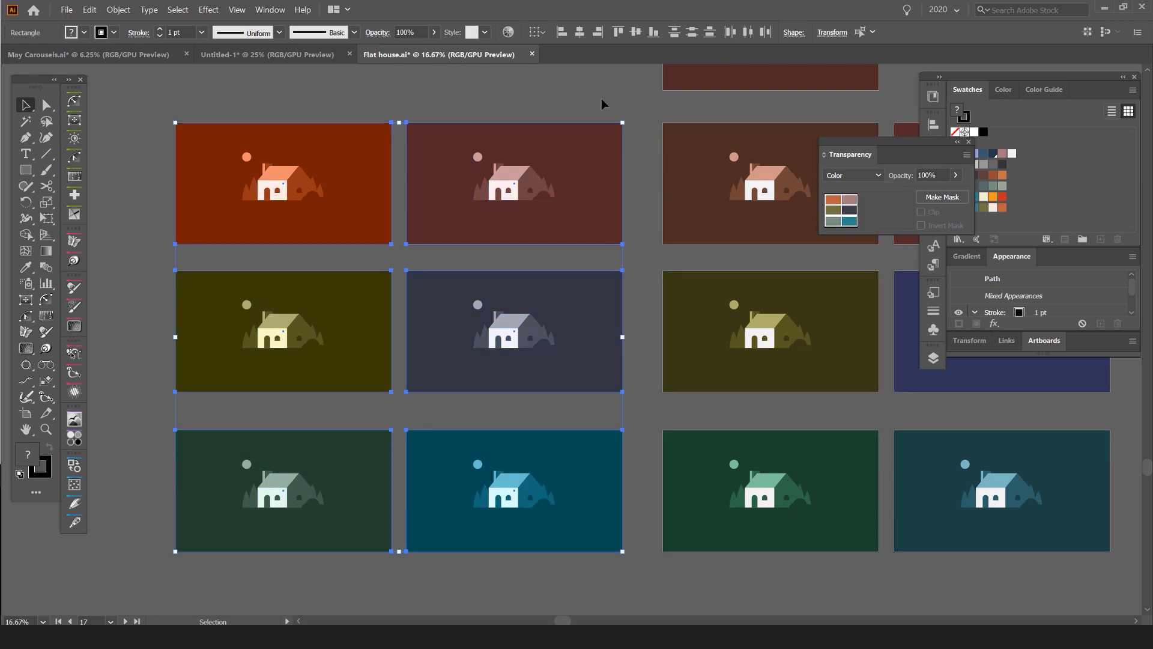